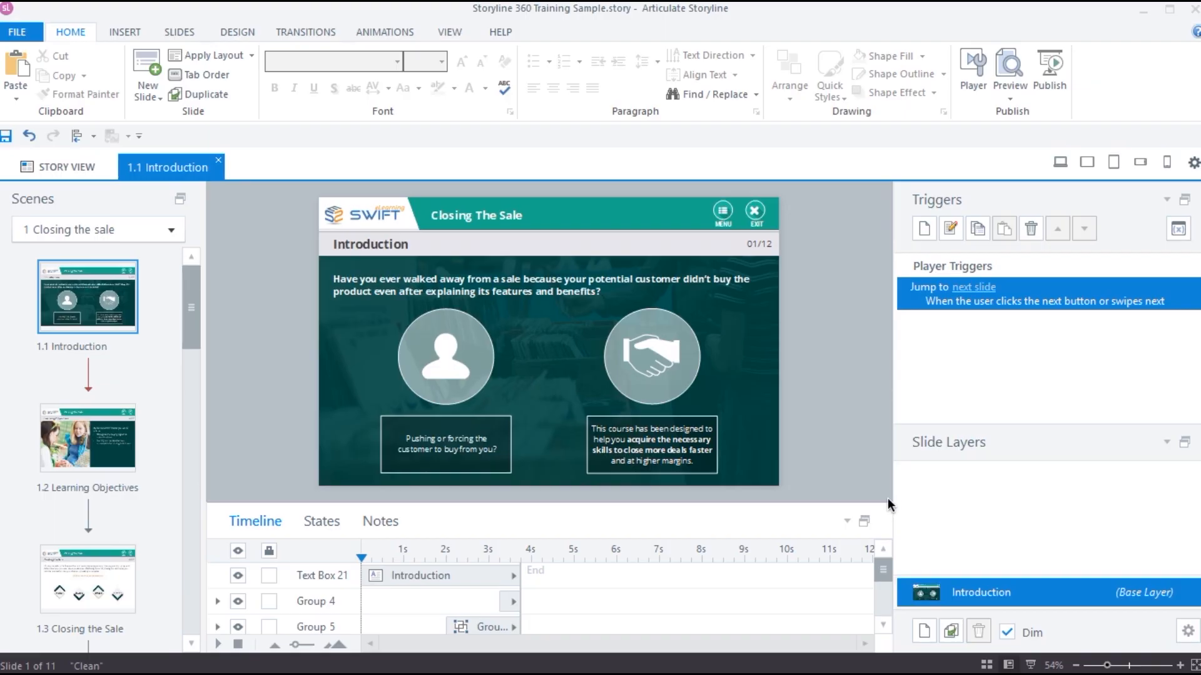
{"action": "mouse_move", "coordinate": [886, 497]}
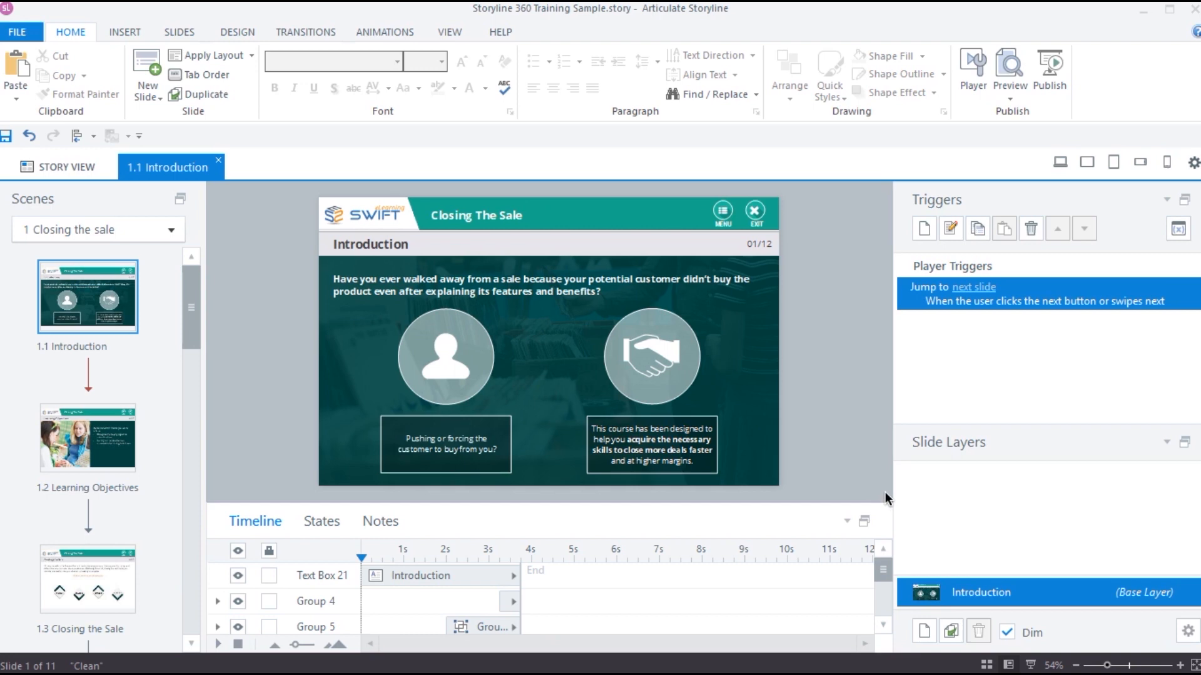
- Insert a Blank basic-layout slide as 1.2 after the 1.1 Introduction slide
{"action": "right_click", "coordinate": [81, 295]}
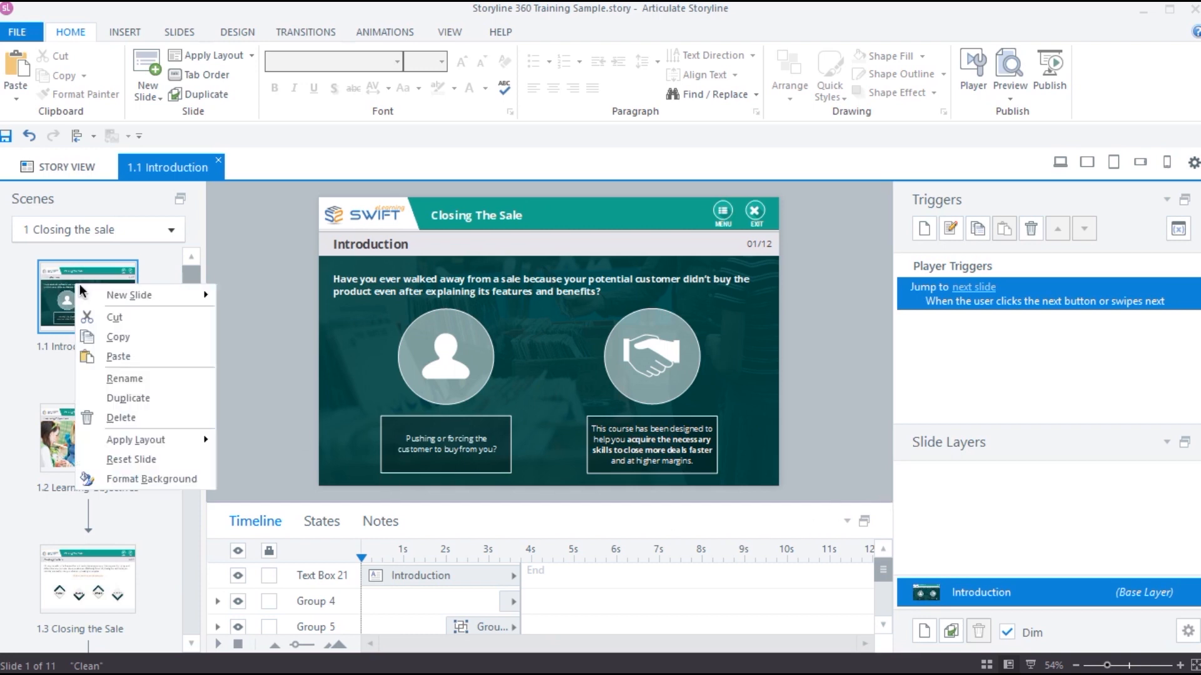
{"action": "mouse_move", "coordinate": [128, 295]}
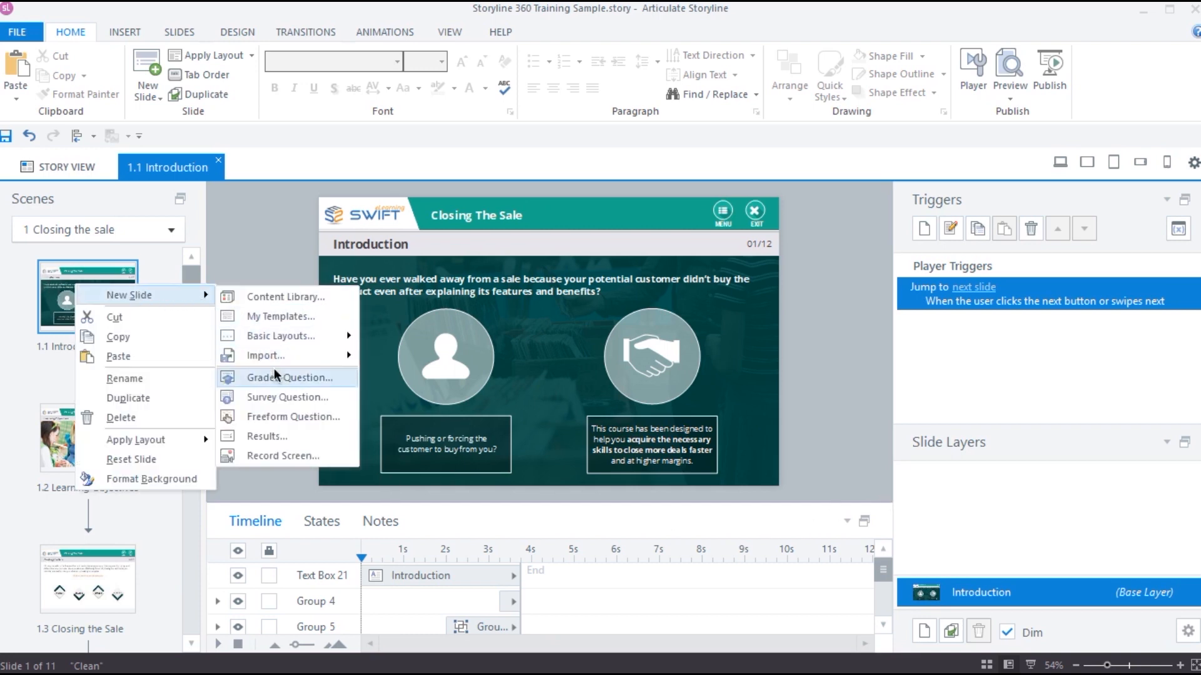
{"action": "left_click", "coordinate": [280, 335]}
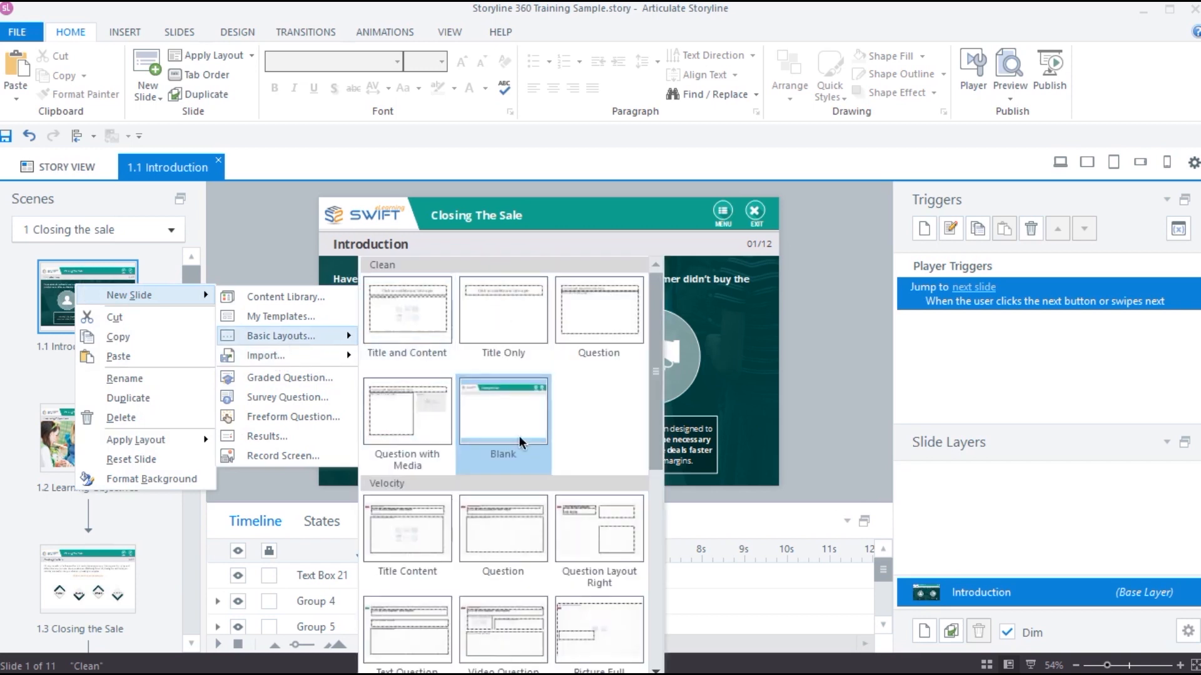
{"action": "left_click", "coordinate": [503, 410]}
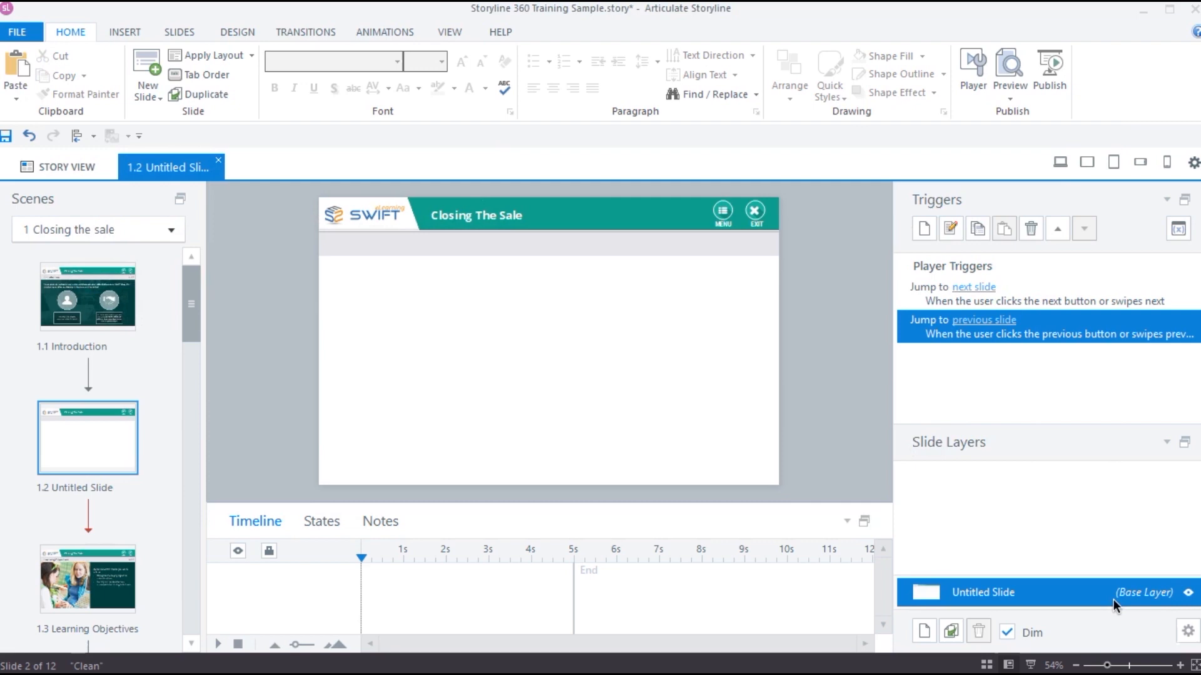
- Add two rectangles with 'any text' labels on slide 1.2, then return to 1.1 Introduction
{"action": "left_click", "coordinate": [125, 33]}
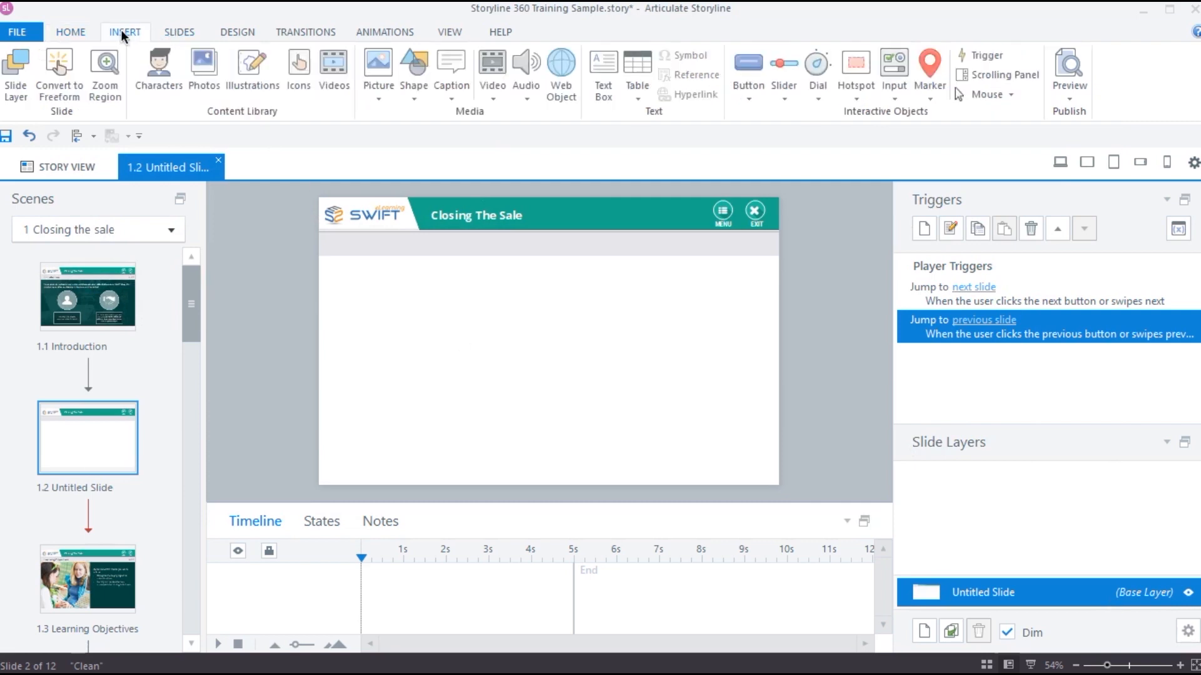
{"action": "left_click", "coordinate": [413, 69]}
{"action": "type", "text": "any text"}
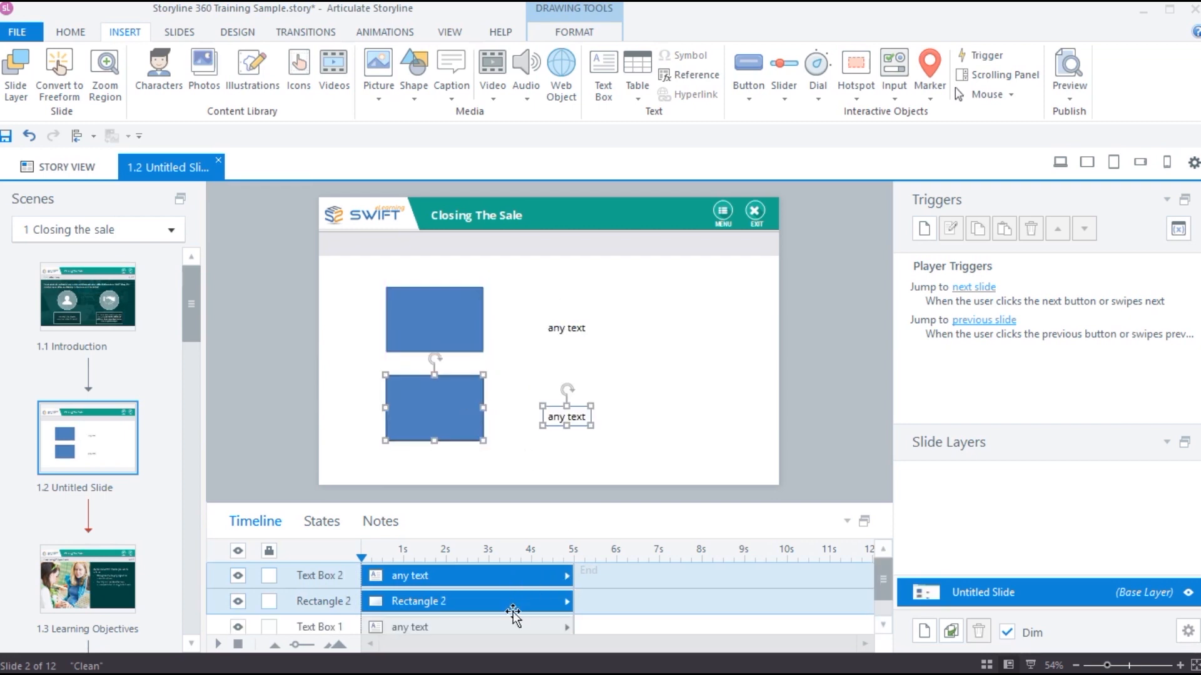
{"action": "left_click", "coordinate": [465, 576]}
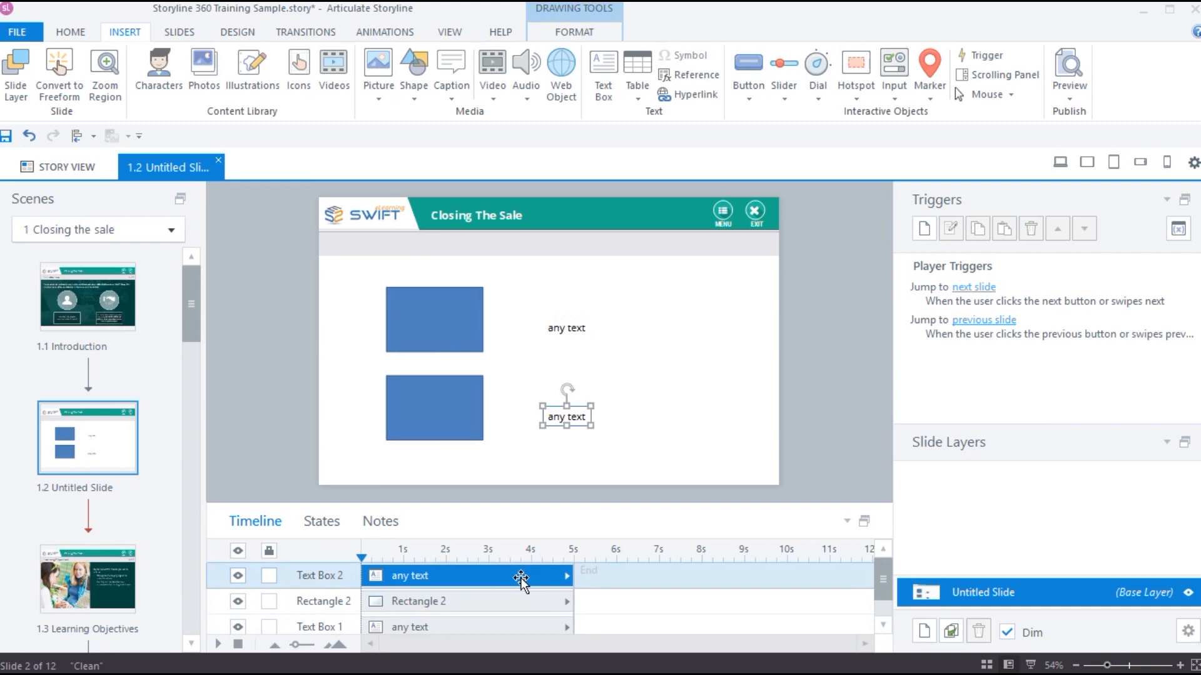
{"action": "mouse_move", "coordinate": [953, 449]}
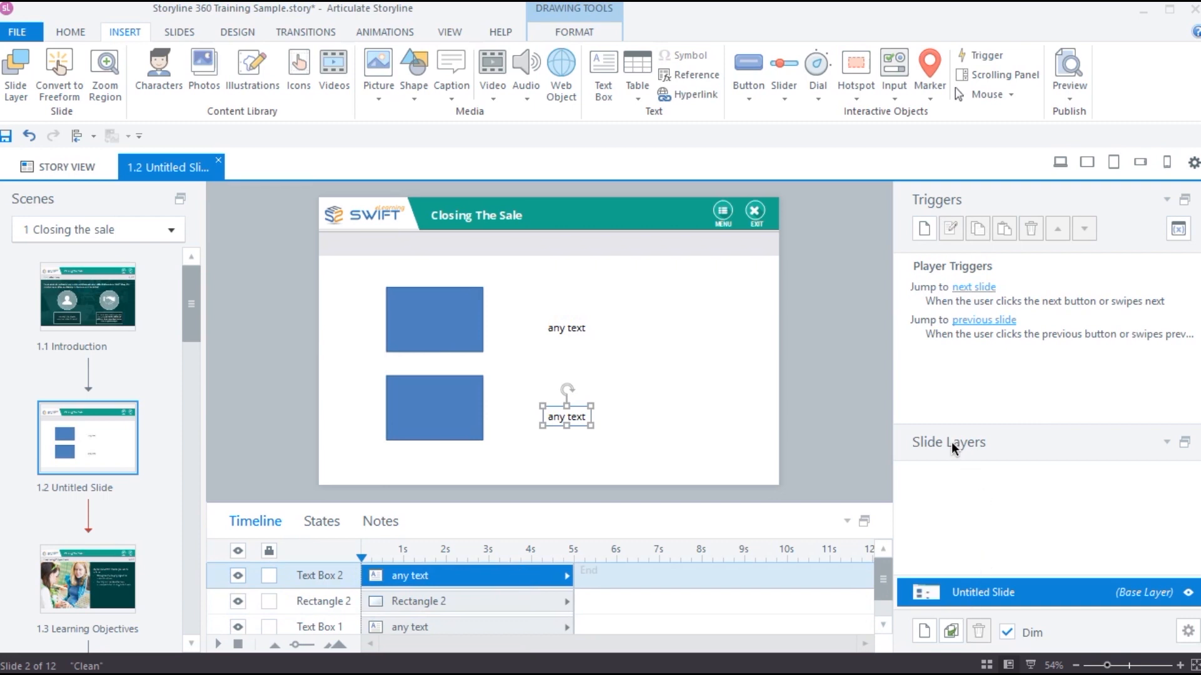
{"action": "mouse_move", "coordinate": [895, 361]}
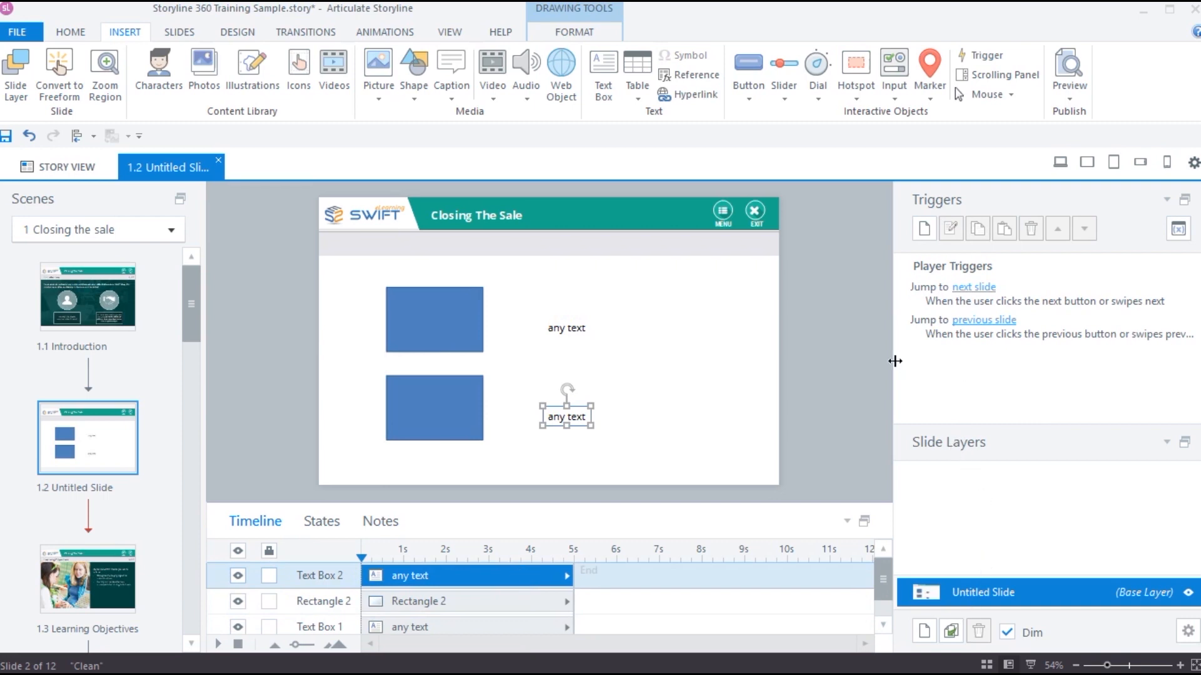
{"action": "mouse_move", "coordinate": [432, 227]}
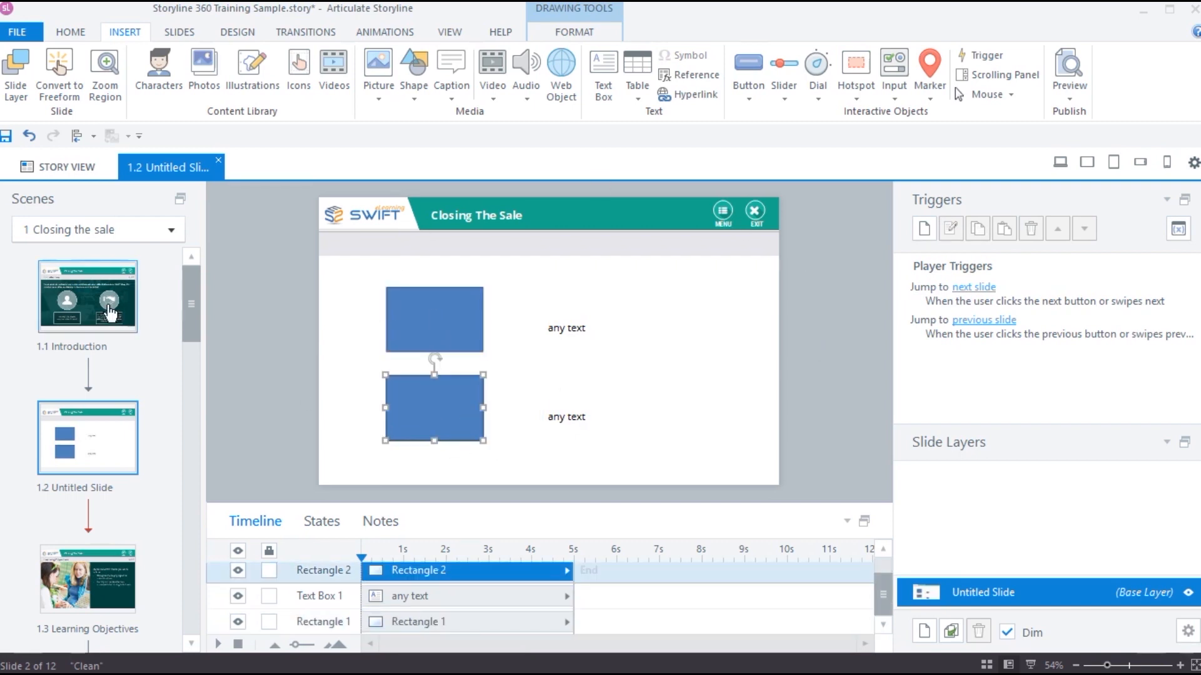
{"action": "left_click", "coordinate": [86, 295]}
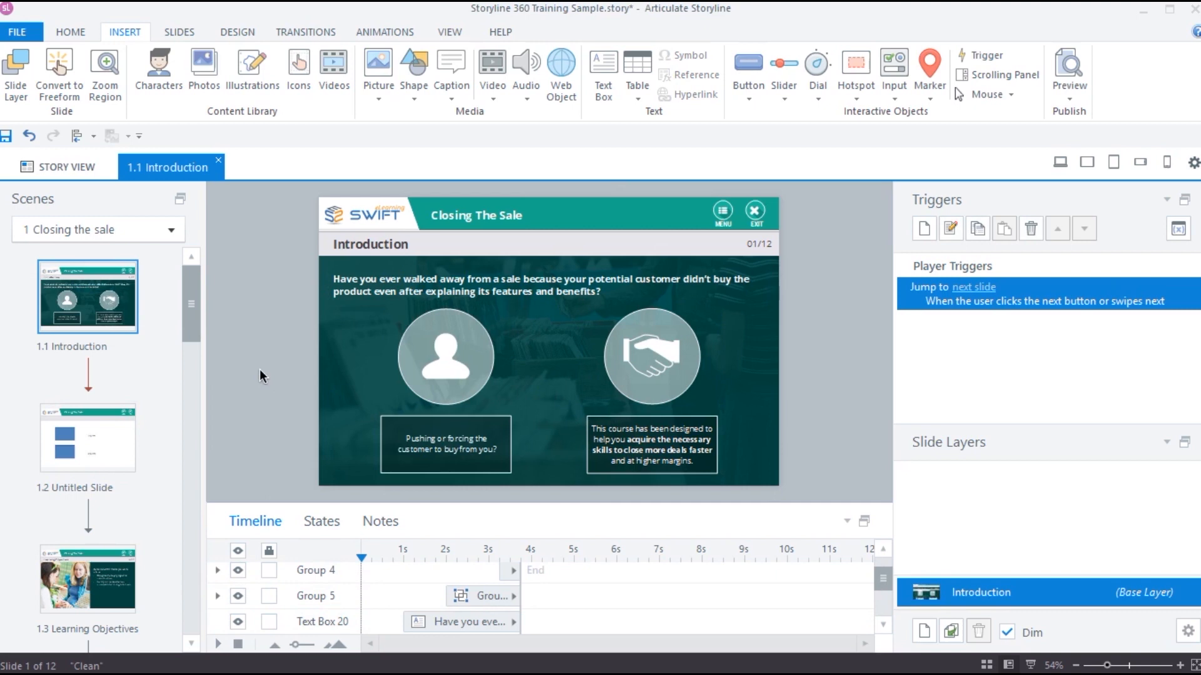
{"action": "mouse_move", "coordinate": [235, 349]}
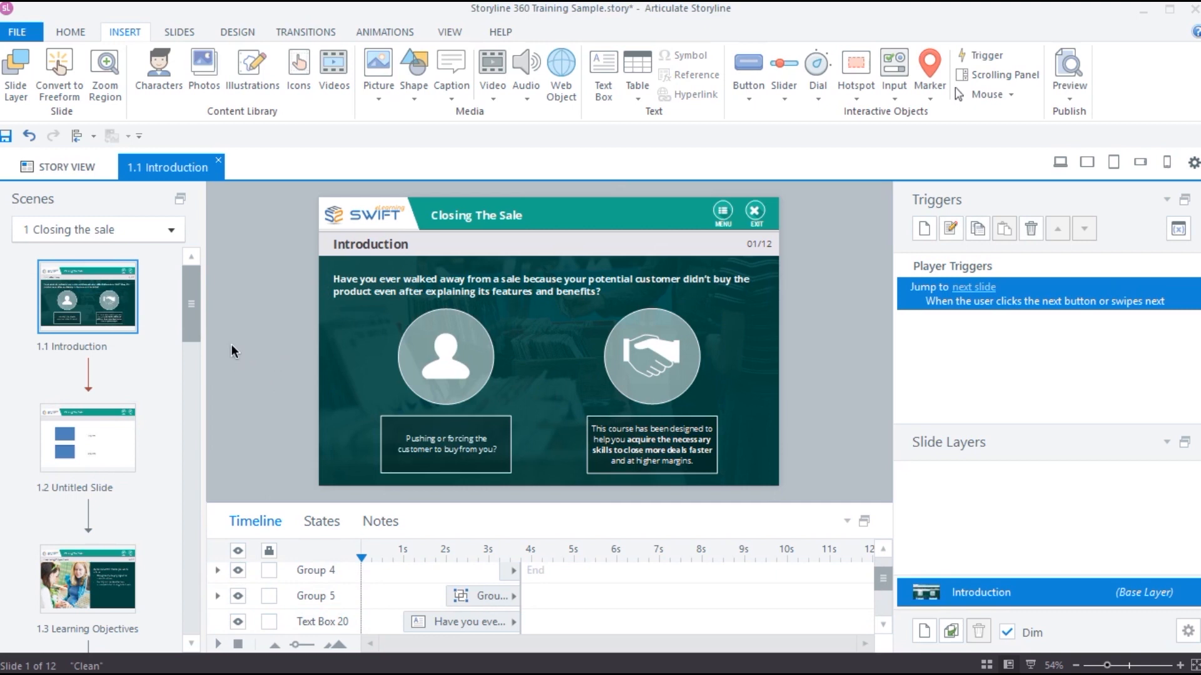
- Preview the Techniques to Close the Sale slide and return to editing its base layer
{"action": "scroll", "scroll_direction": "down", "scroll_amount": 3}
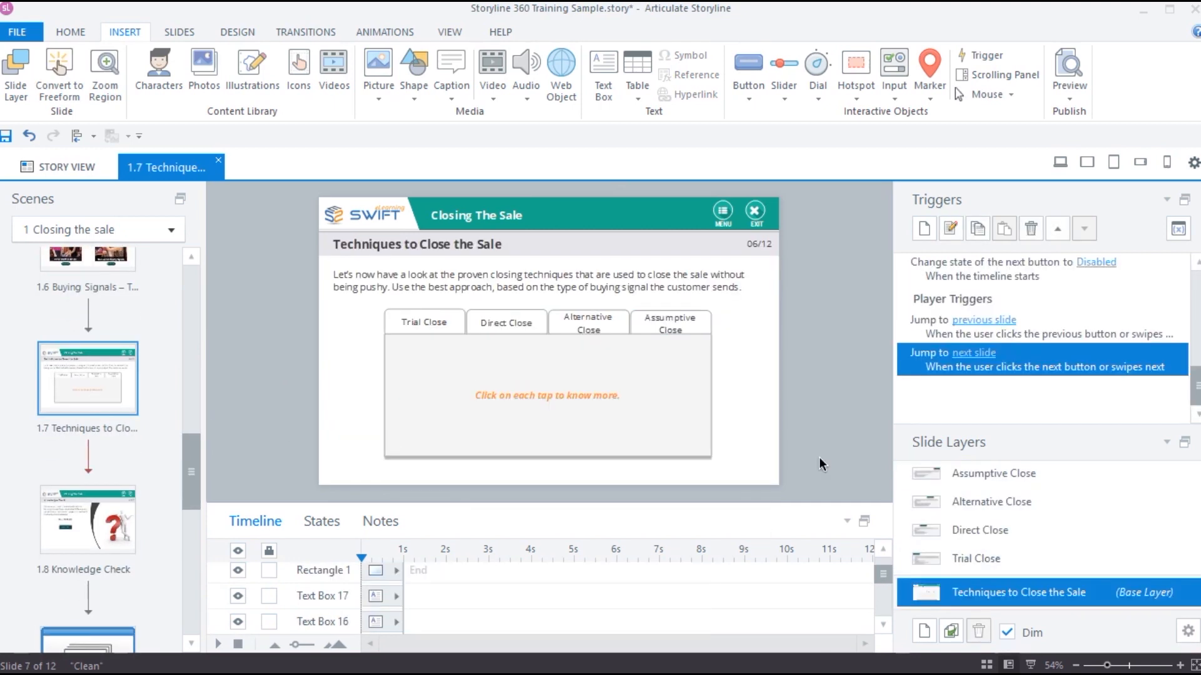
{"action": "mouse_move", "coordinate": [812, 459]}
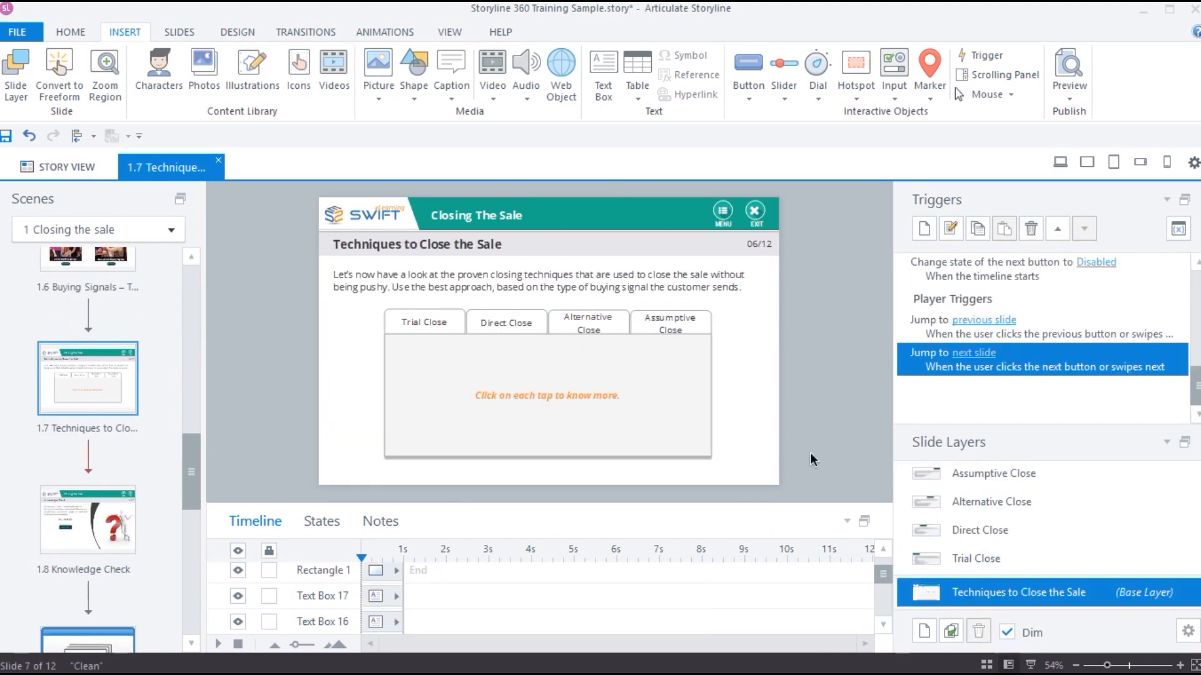
{"action": "left_click", "coordinate": [1071, 69]}
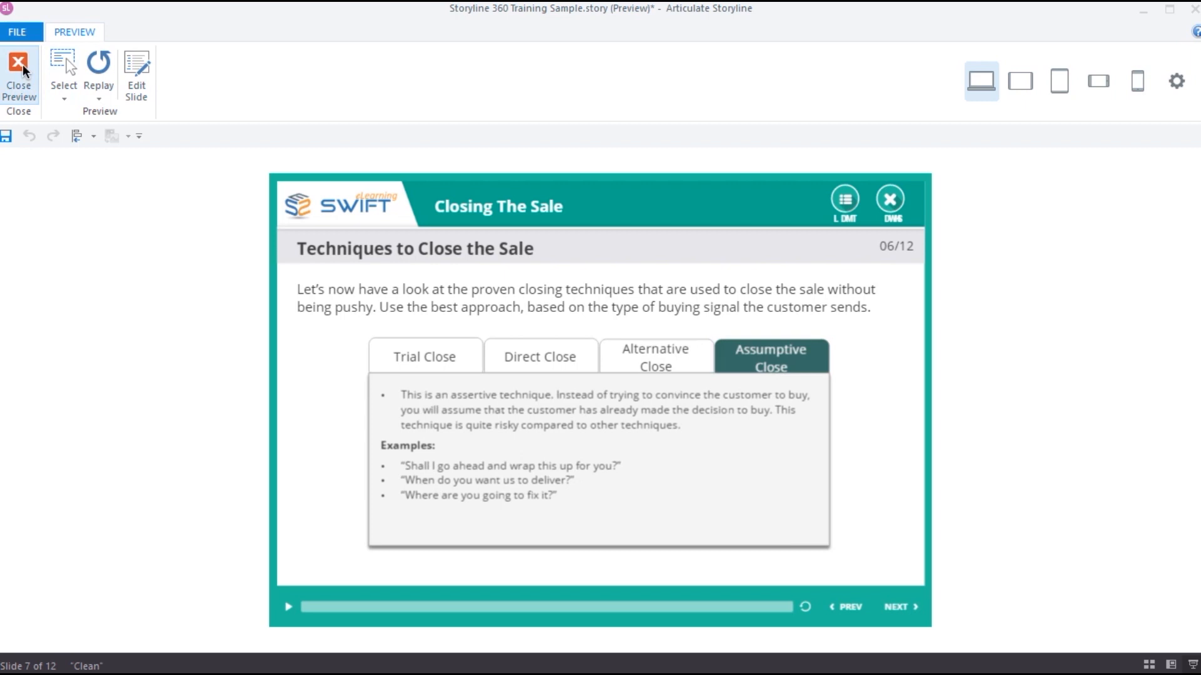
{"action": "left_click", "coordinate": [19, 62]}
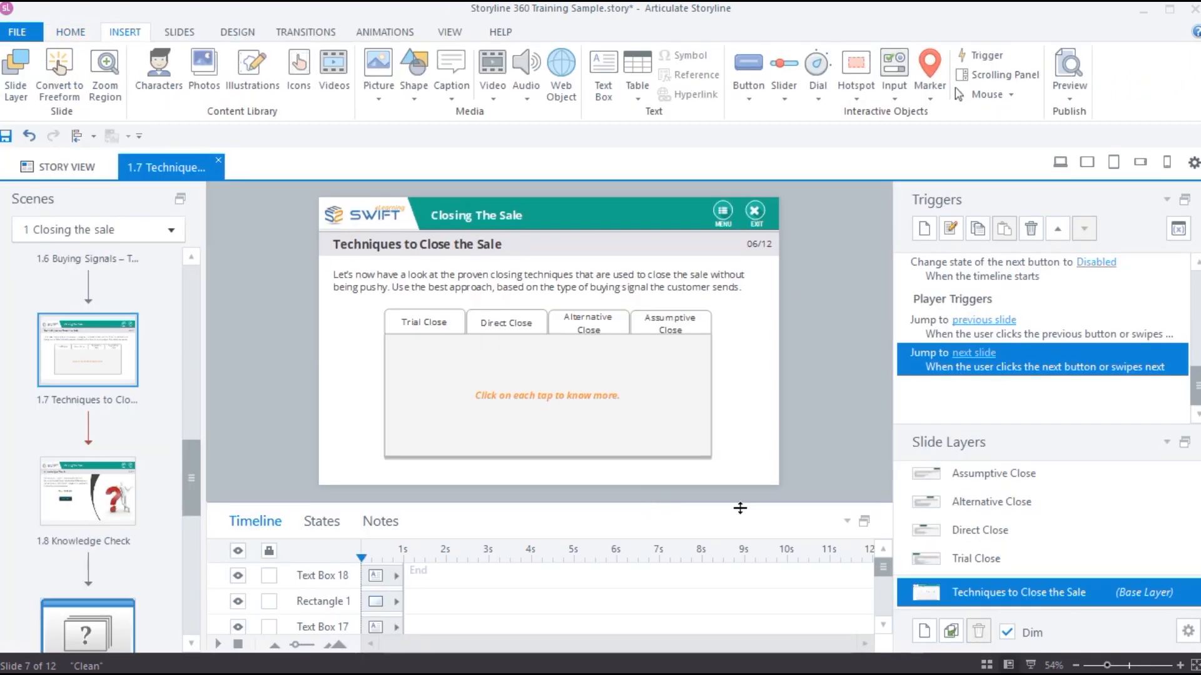
{"action": "mouse_move", "coordinate": [1053, 596]}
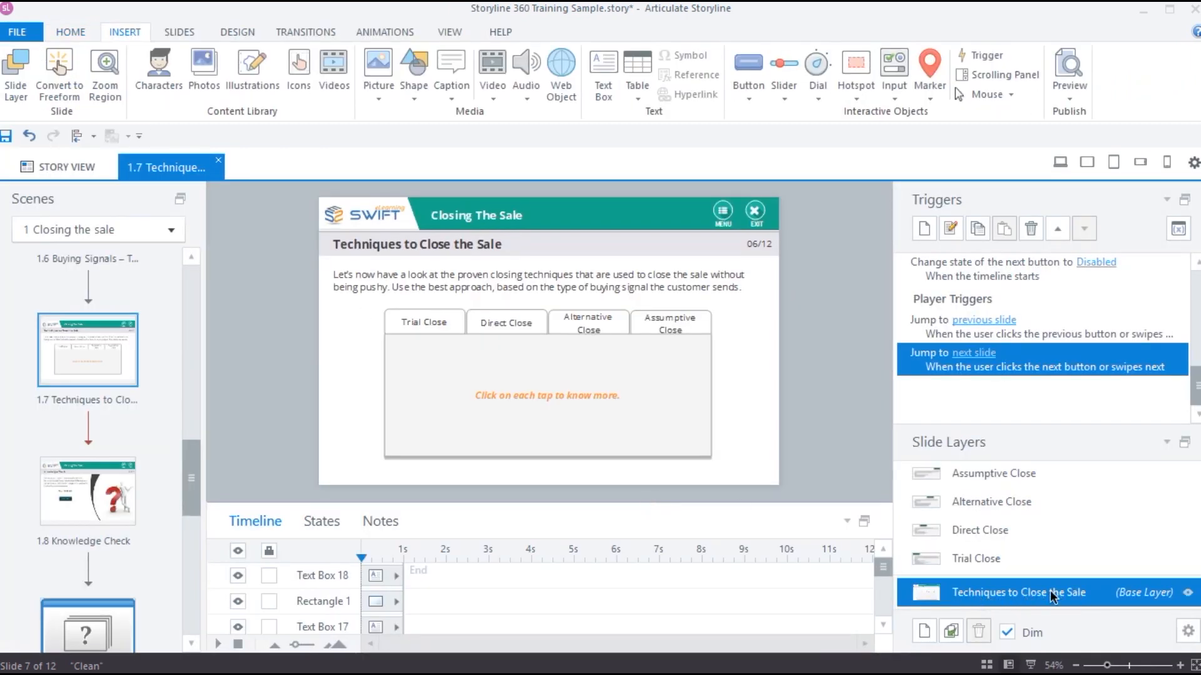
- View the Alternative, Assumptive, Trial and Direct Close layers in turn, ending on Direct Close
{"action": "left_click", "coordinate": [991, 502]}
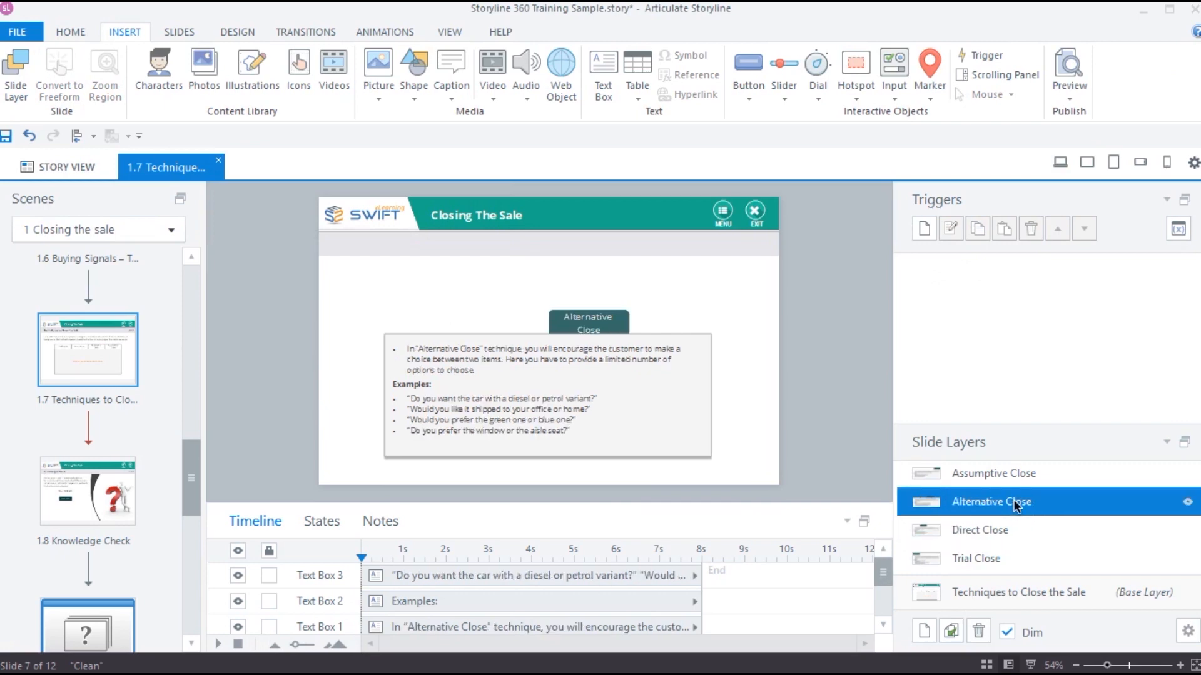
{"action": "left_click", "coordinate": [993, 473]}
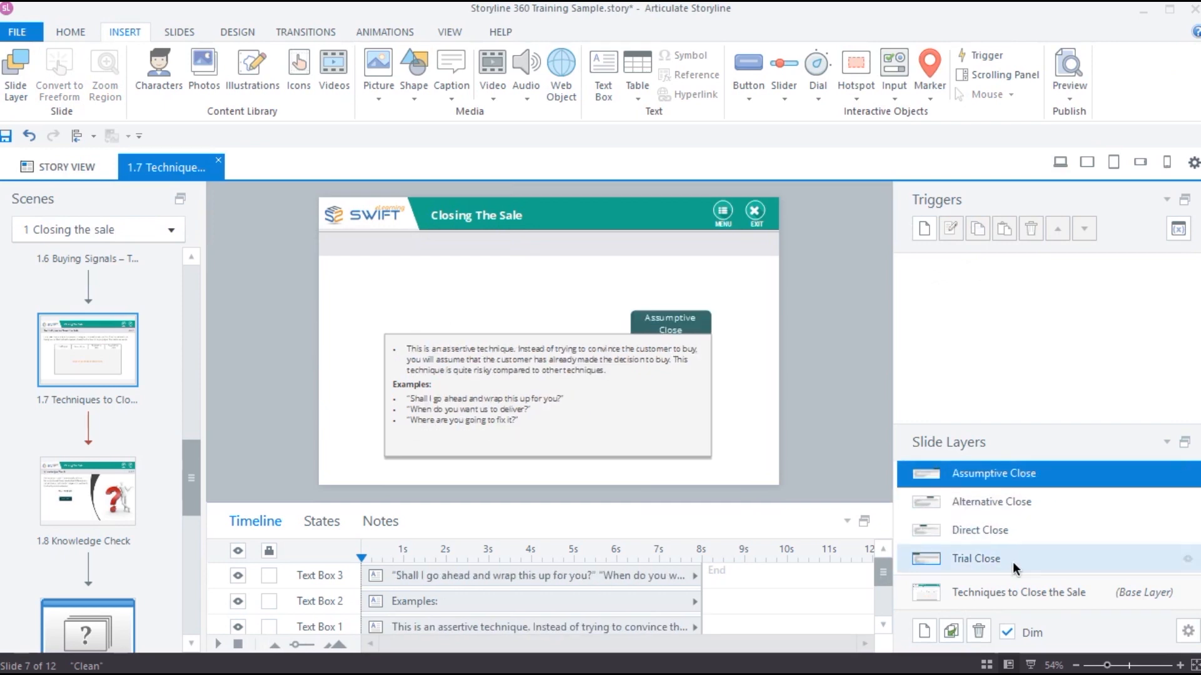
{"action": "left_click", "coordinate": [1018, 592]}
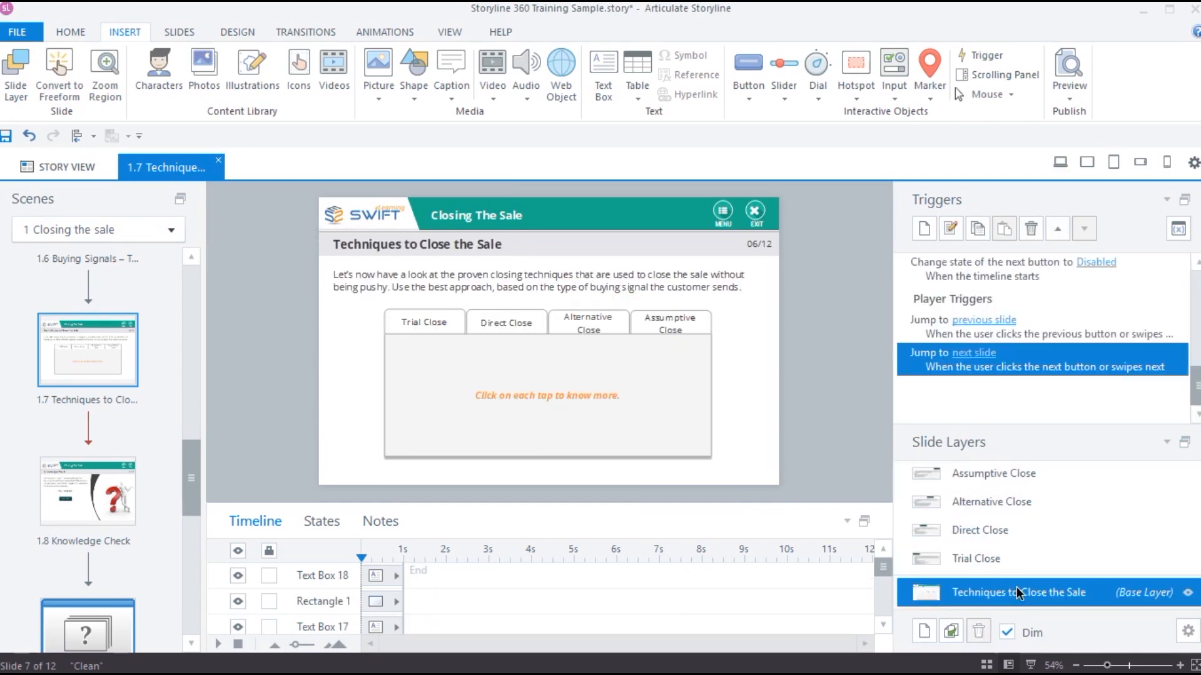
{"action": "mouse_move", "coordinate": [833, 505]}
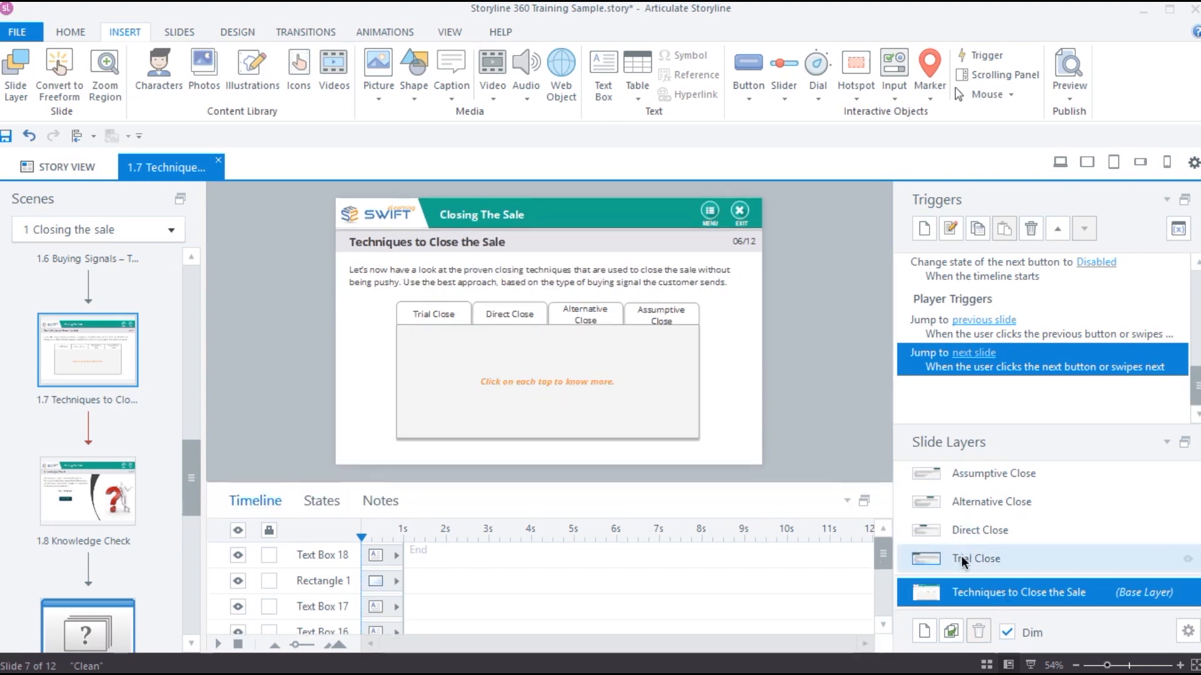
{"action": "left_click", "coordinate": [975, 558]}
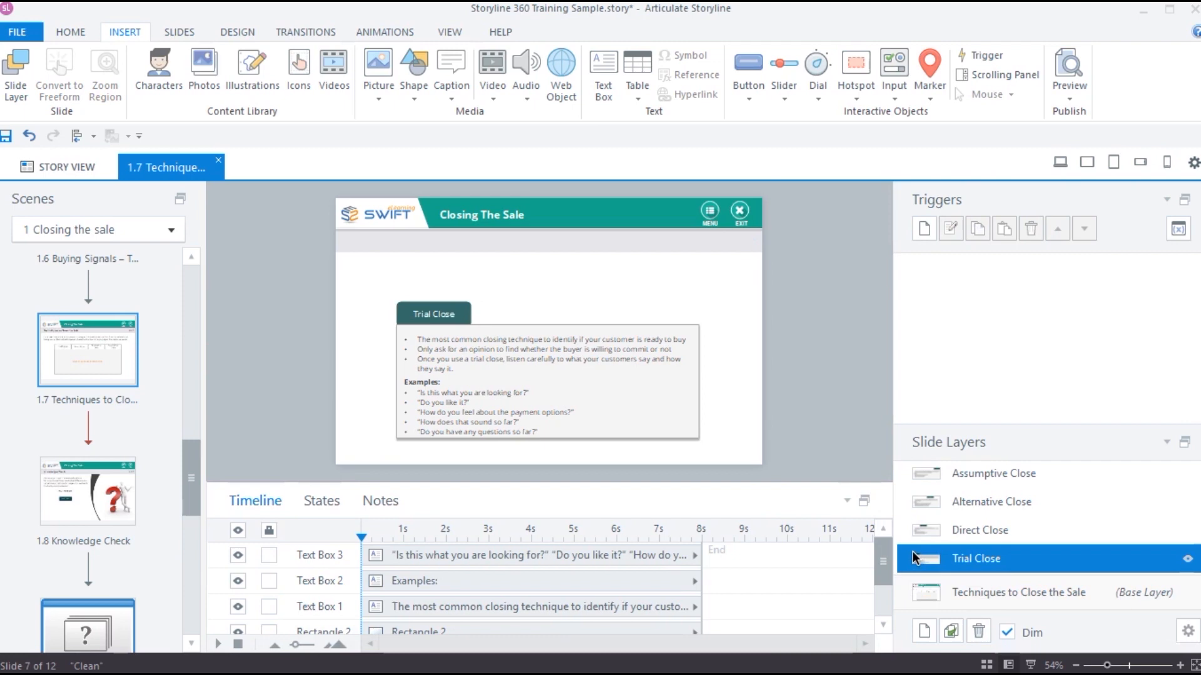
{"action": "mouse_move", "coordinate": [911, 578]}
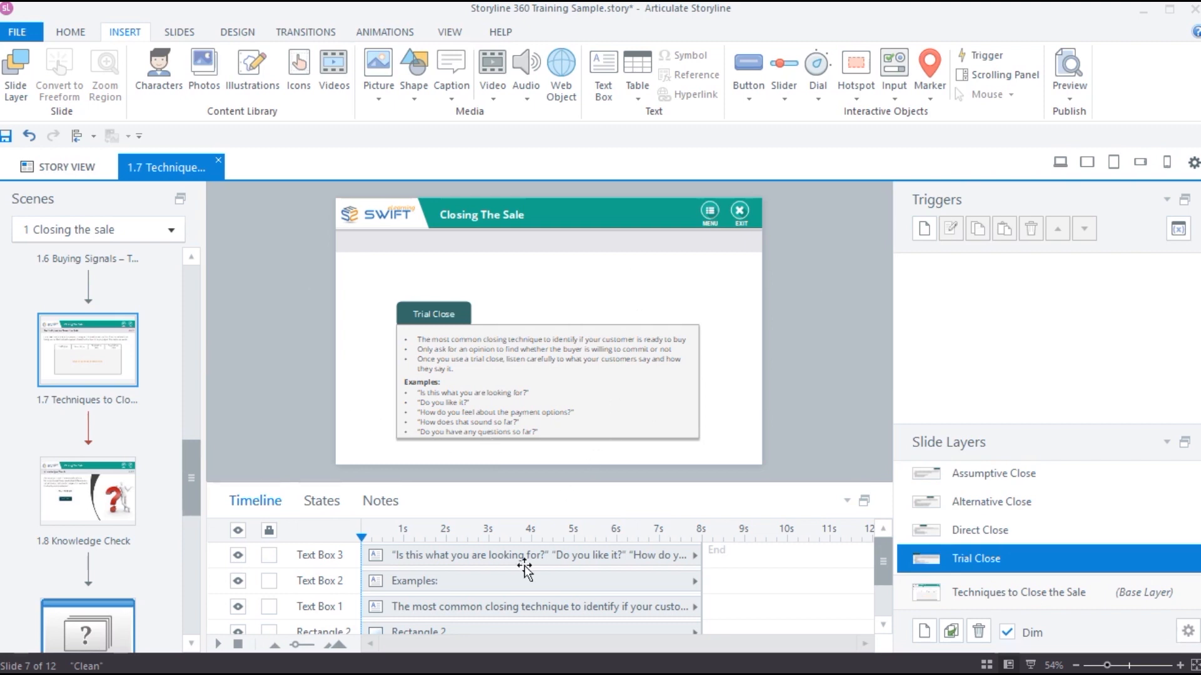
{"action": "mouse_move", "coordinate": [1031, 293]}
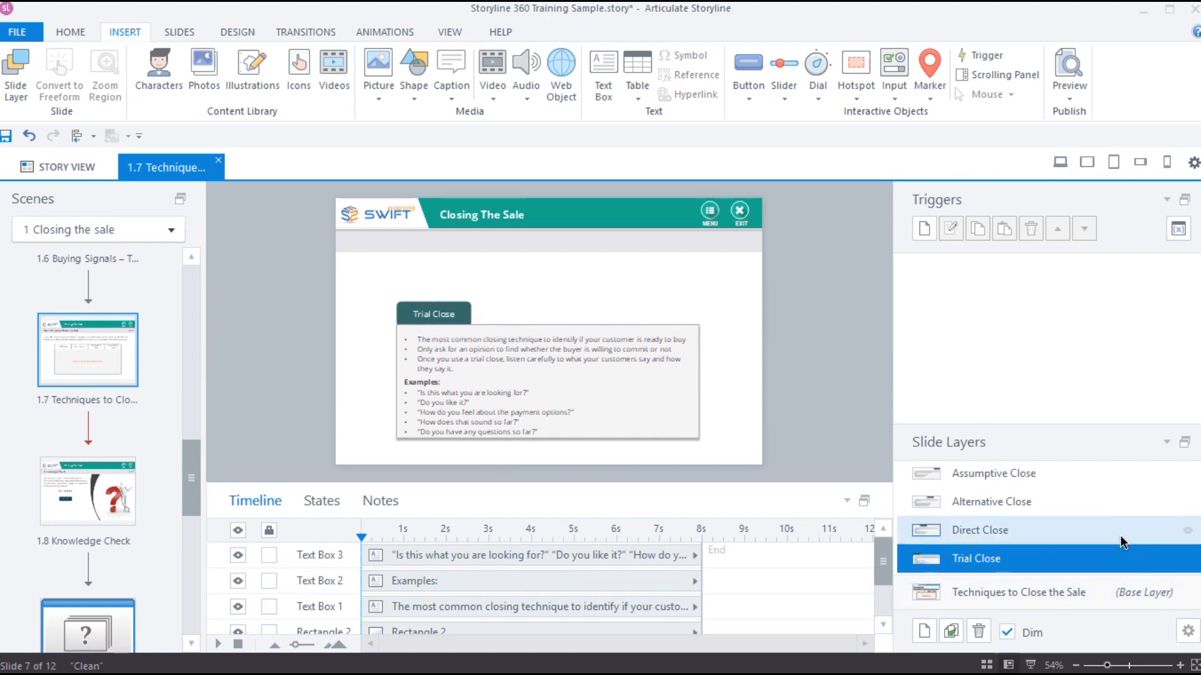
{"action": "left_click", "coordinate": [981, 530]}
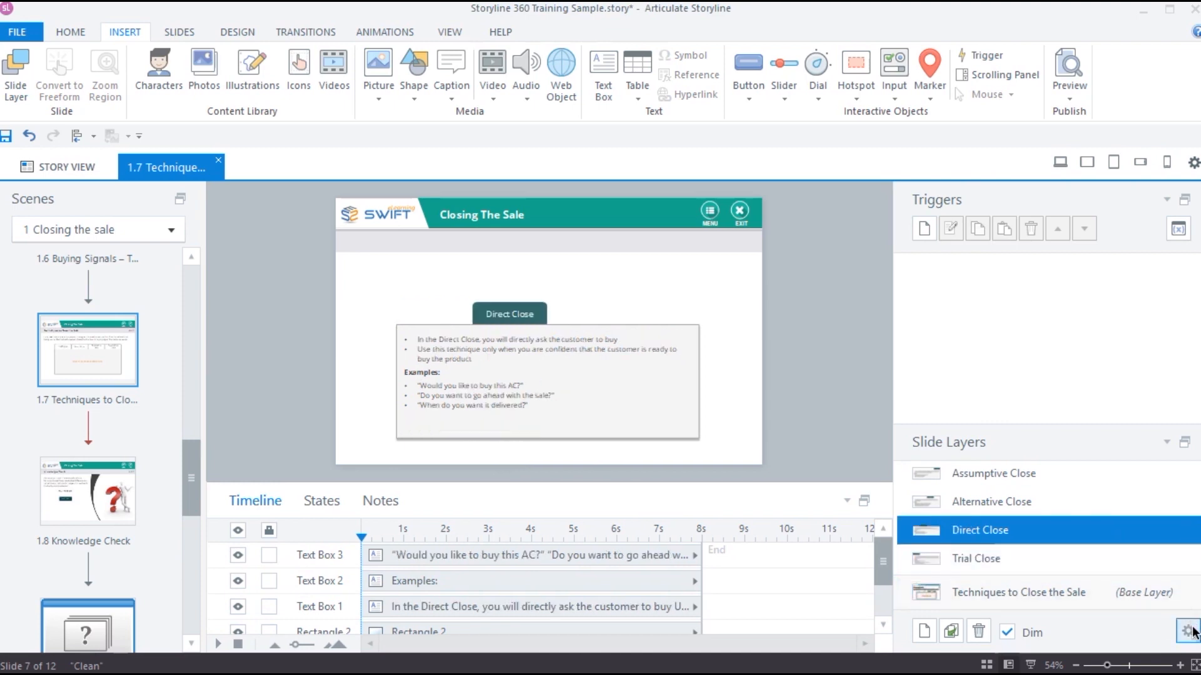
- Check the Direct Close layer properties unchanged, then return to the base layer
{"action": "left_click", "coordinate": [1183, 629]}
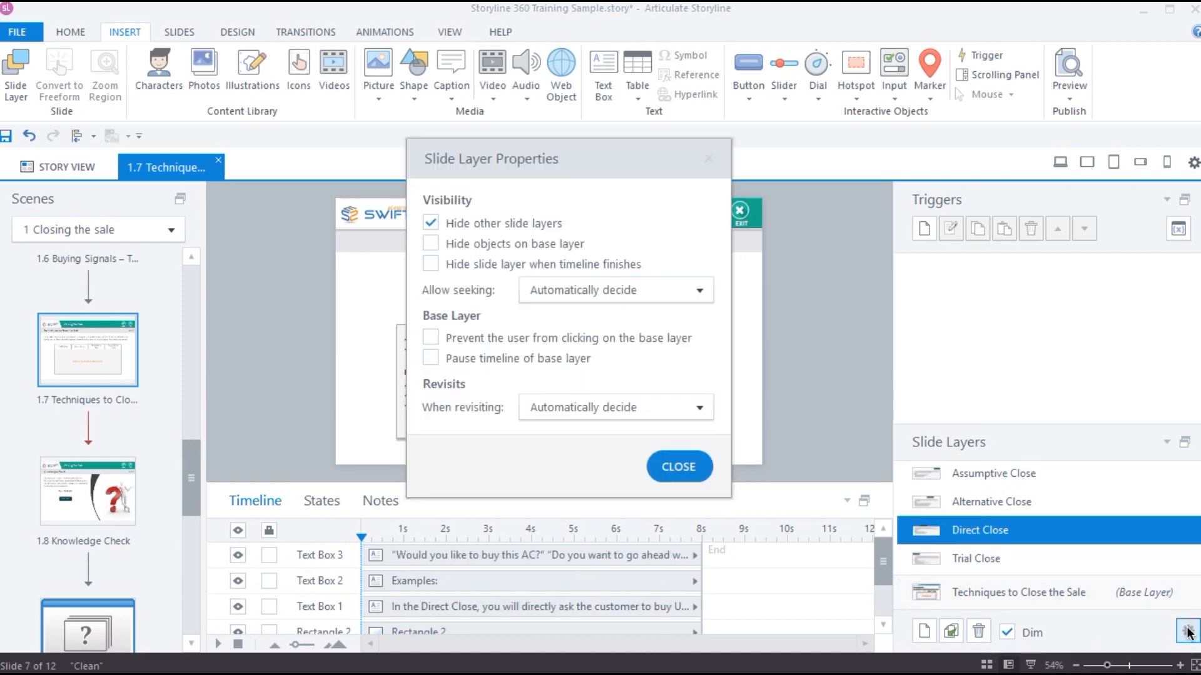
{"action": "mouse_move", "coordinate": [697, 468]}
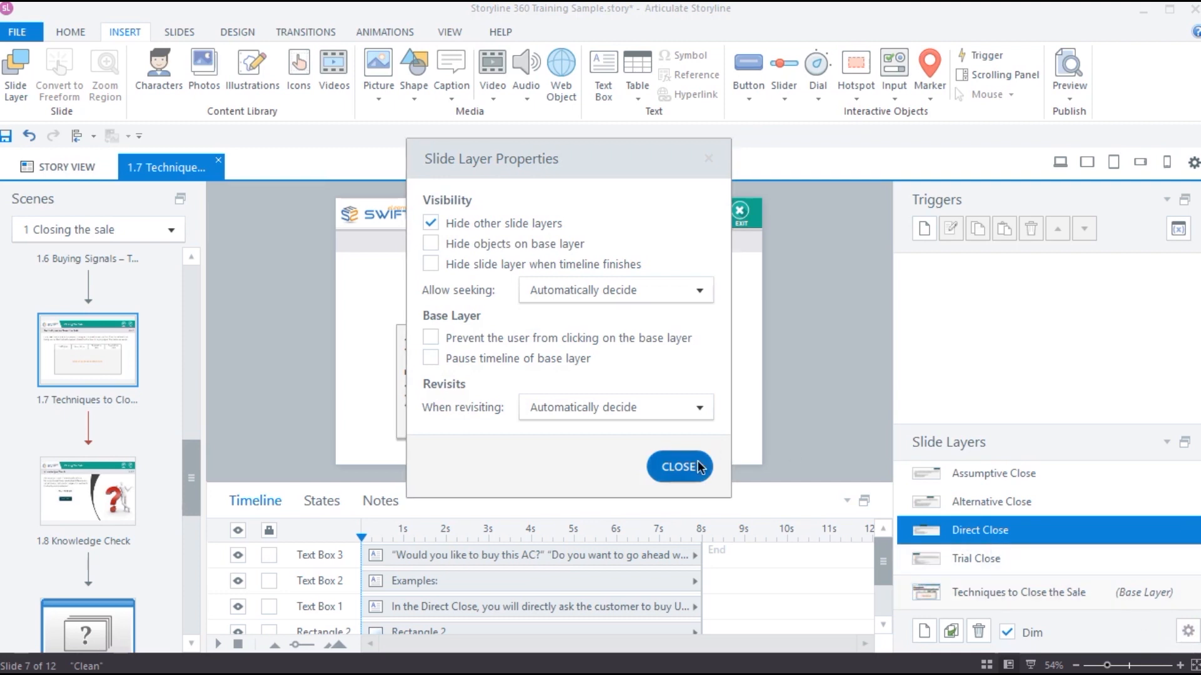
{"action": "right_click", "coordinate": [981, 530]}
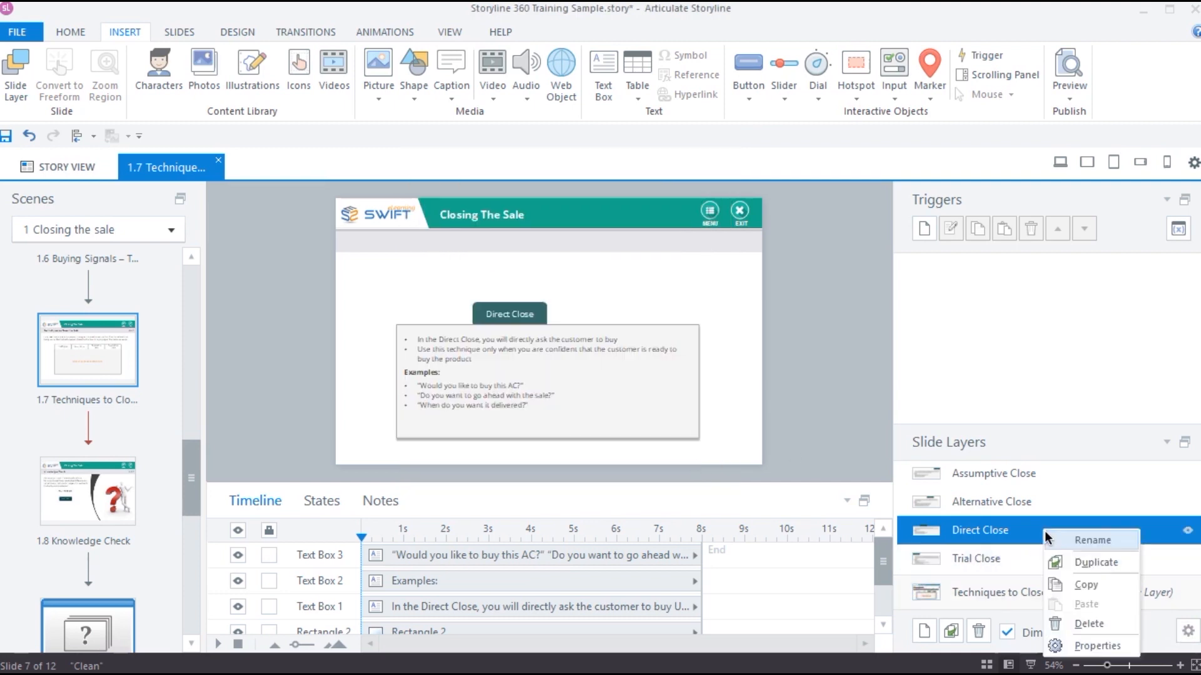
{"action": "left_click", "coordinate": [1098, 646]}
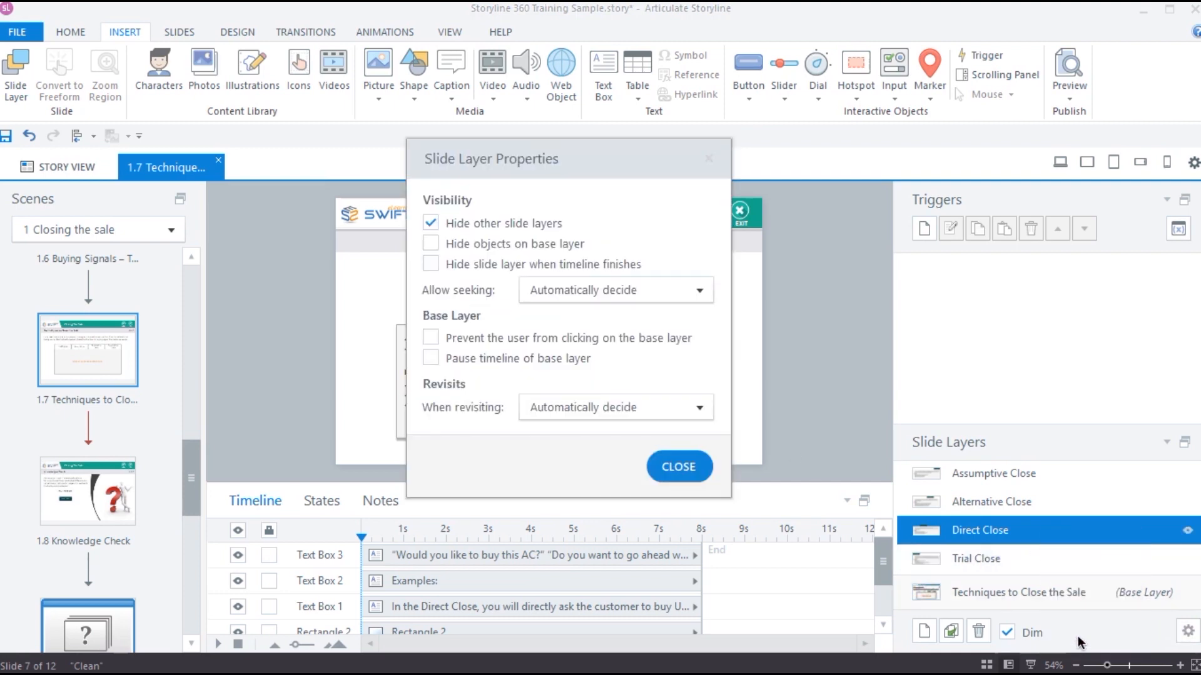
{"action": "mouse_move", "coordinate": [694, 480]}
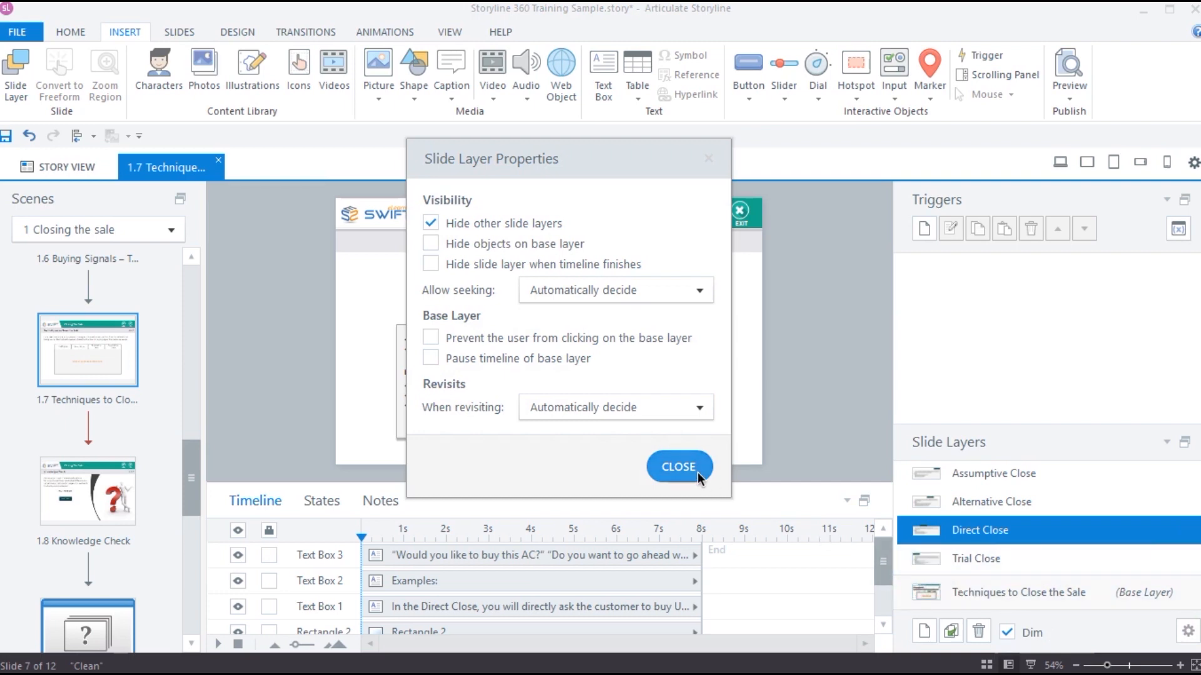
{"action": "left_click", "coordinate": [680, 467]}
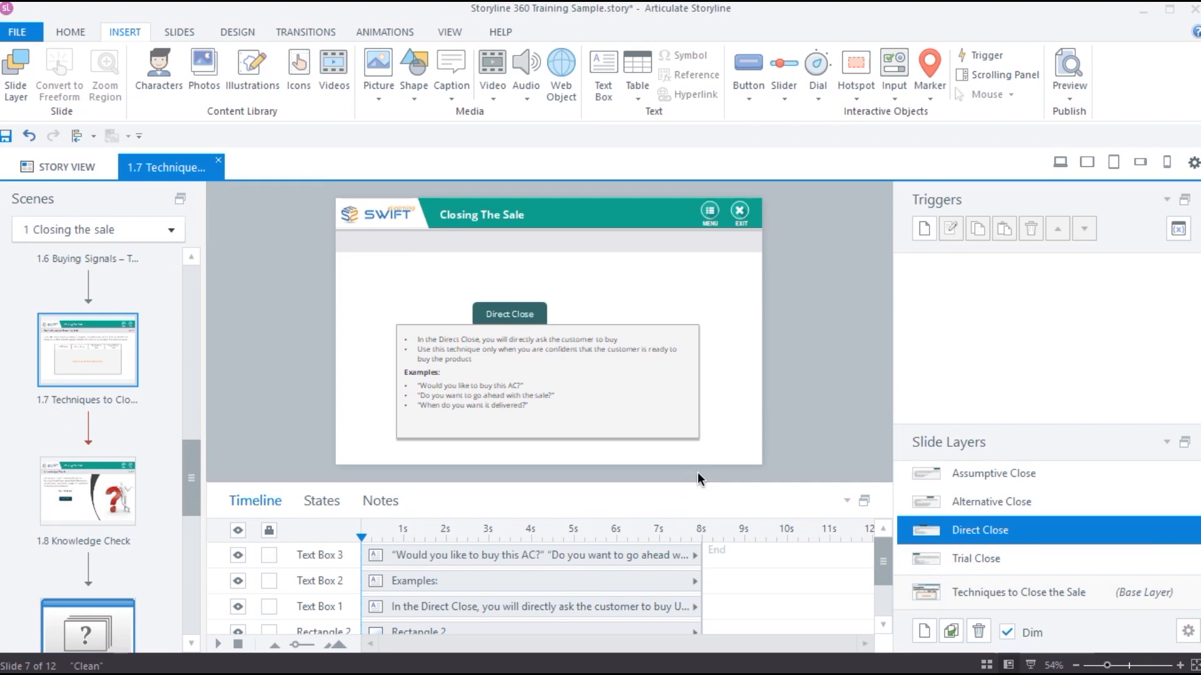
{"action": "left_click", "coordinate": [1018, 593]}
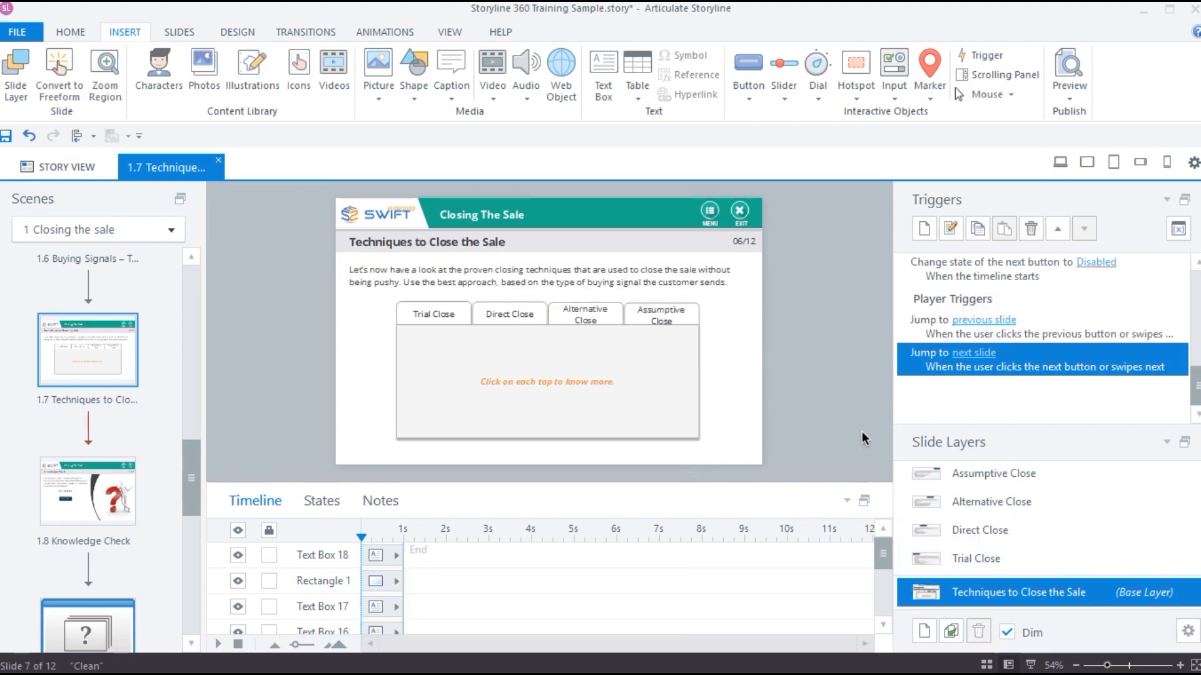